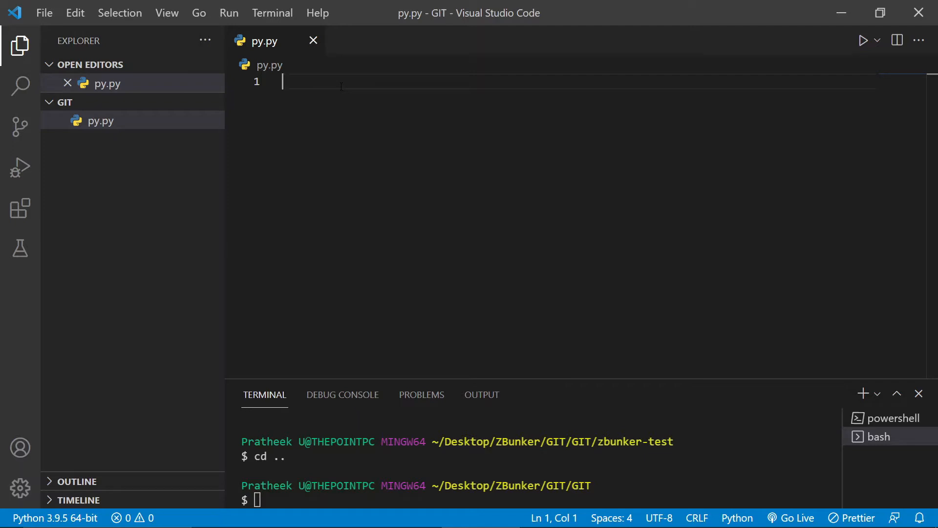
mouse_move(356, 394)
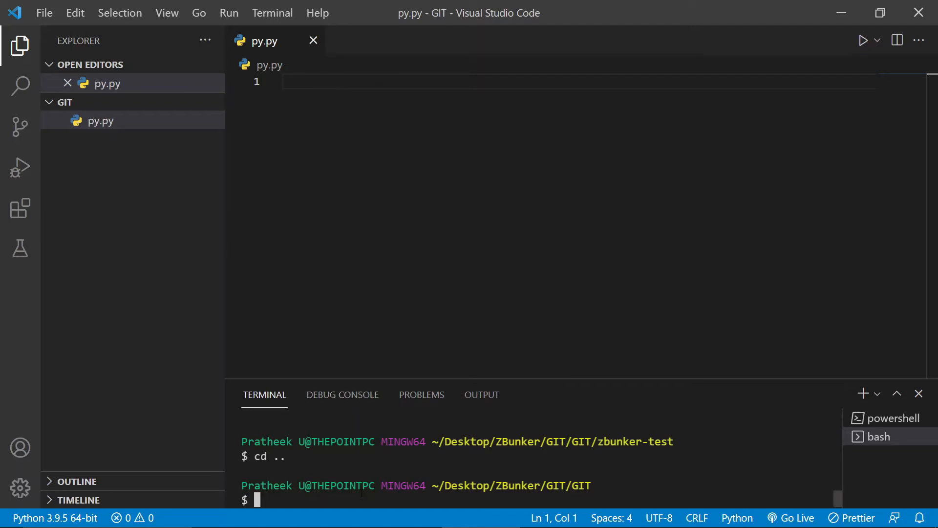
Initialize the repo, write '# this is a first line' in py.py, and commit it as 'Initial commit'.
type("git init")
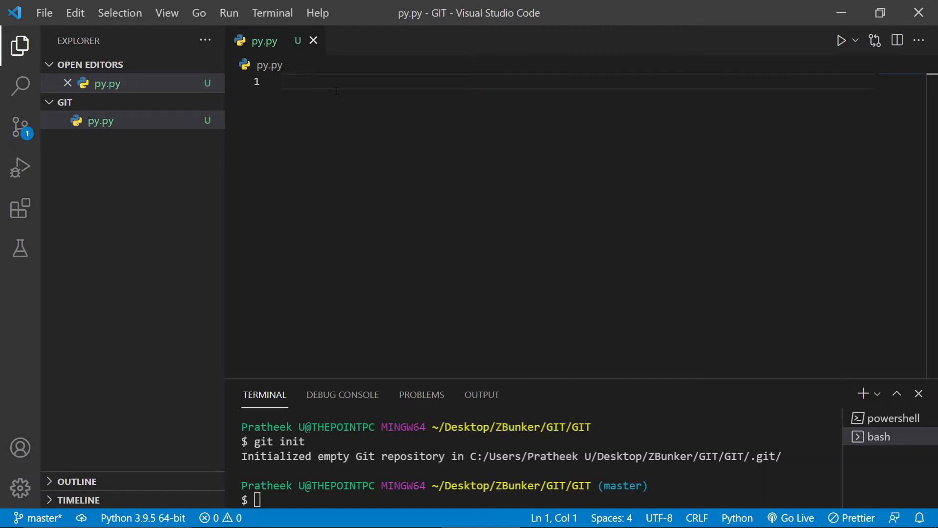
type("# this is a first line")
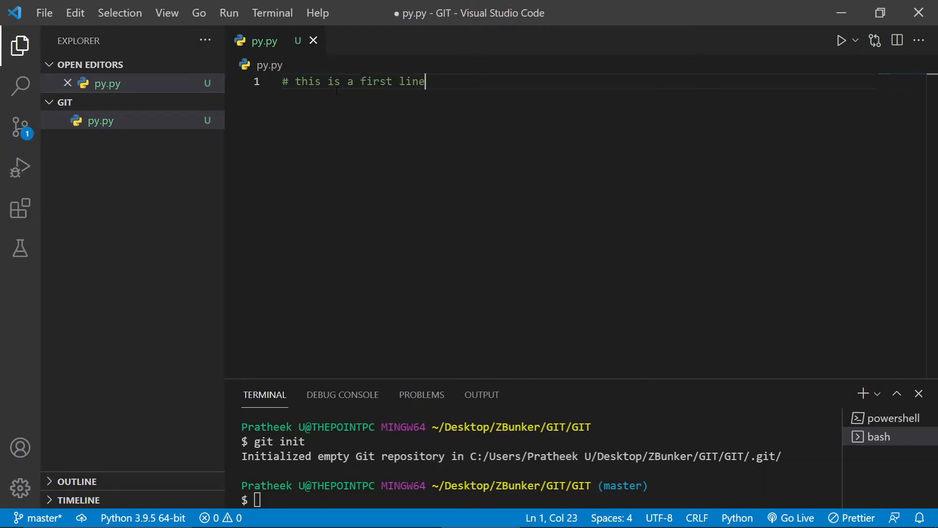
type("git a")
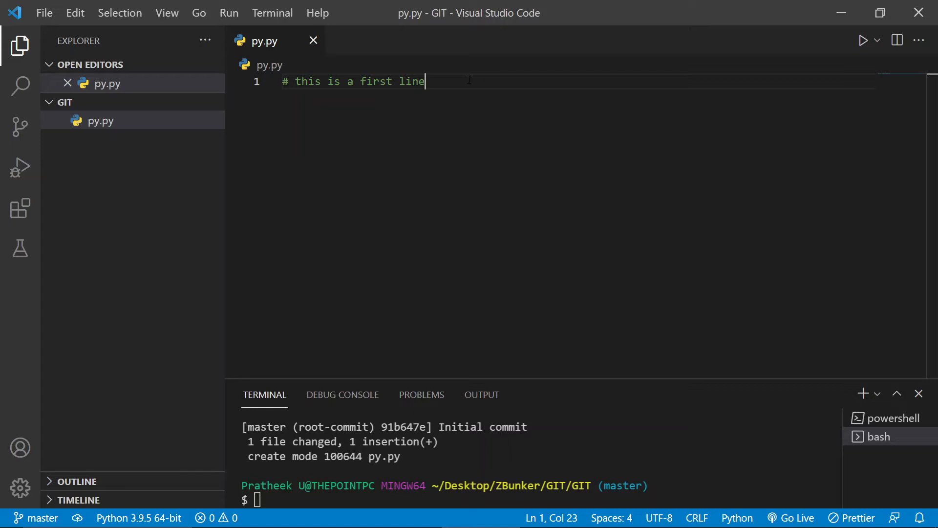
Create branches one and two, check out one again, and begin a '#' comment on line 3.
key("Enter")
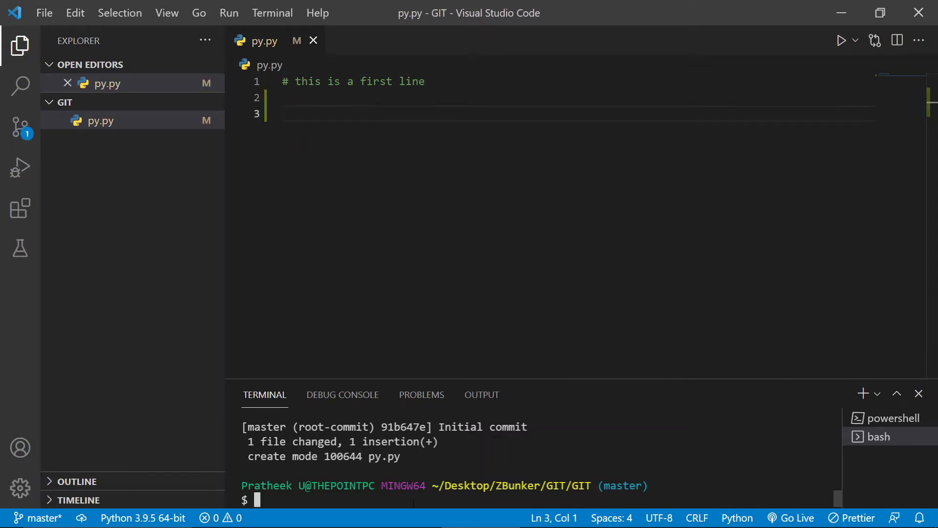
type("git")
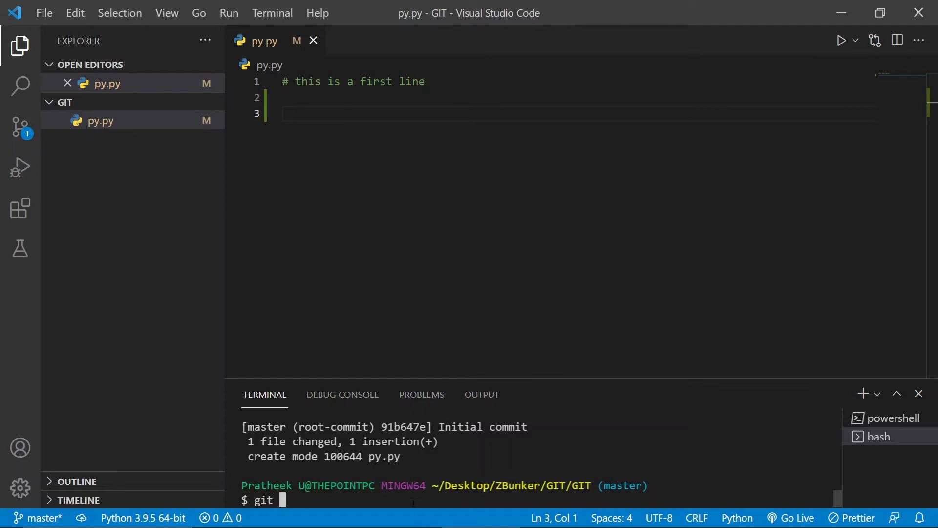
type("checkout -b two")
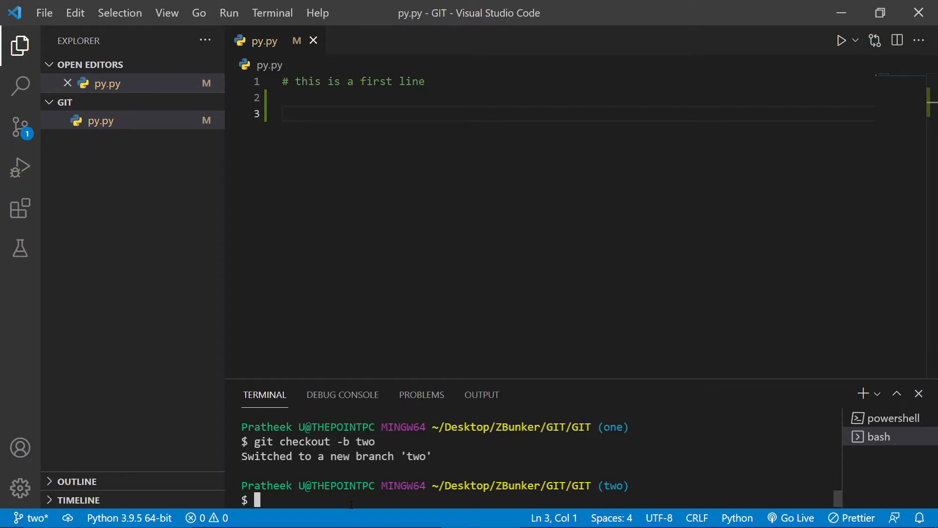
type("git checkout one")
left_click(579, 114)
type("#")
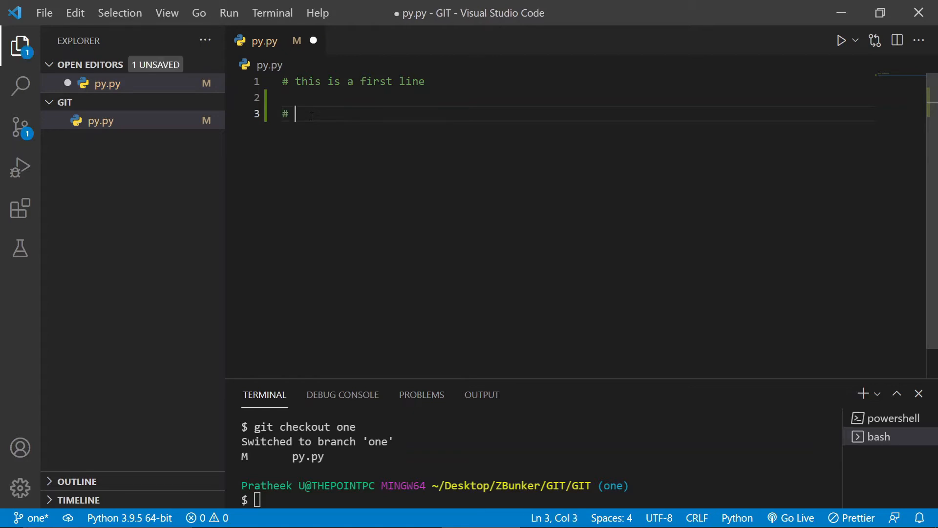
Finish line 3 as '# this is a change done in one branch' and save py.py.
type("this is a change done")
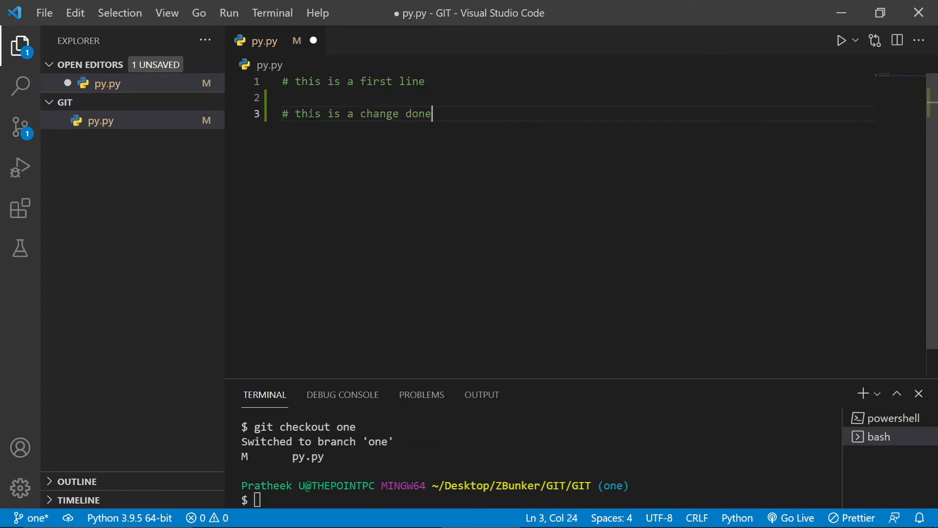
type("in one branch")
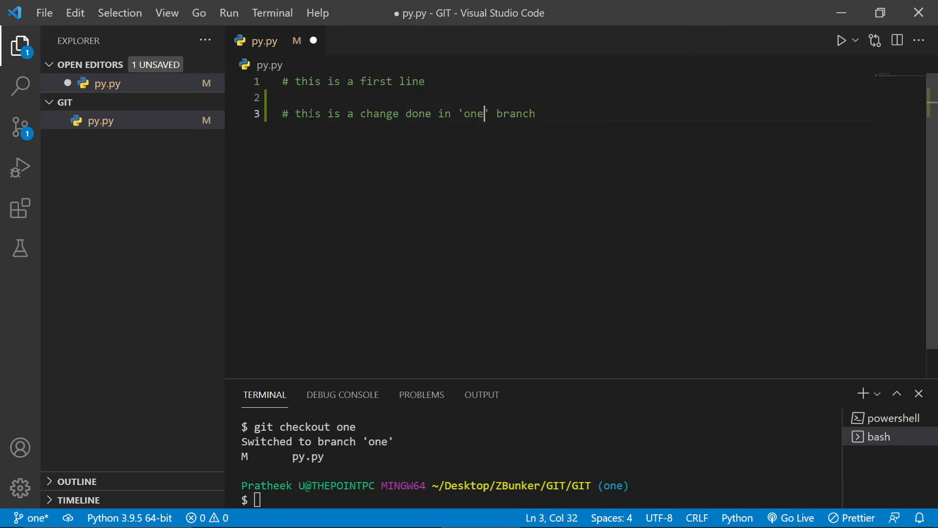
key("ctrl+s")
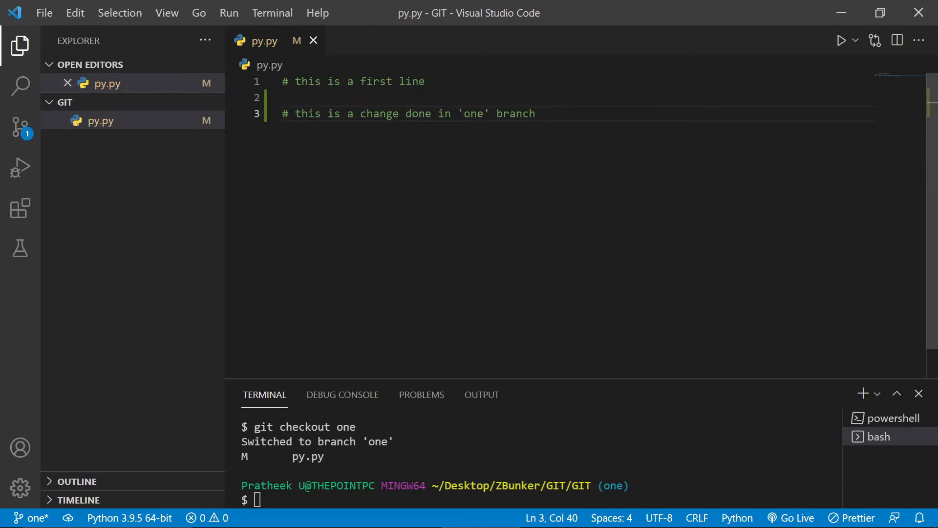
Commit on branch one as 'Change in third line', then check out branch two.
type("git commit -am \"")
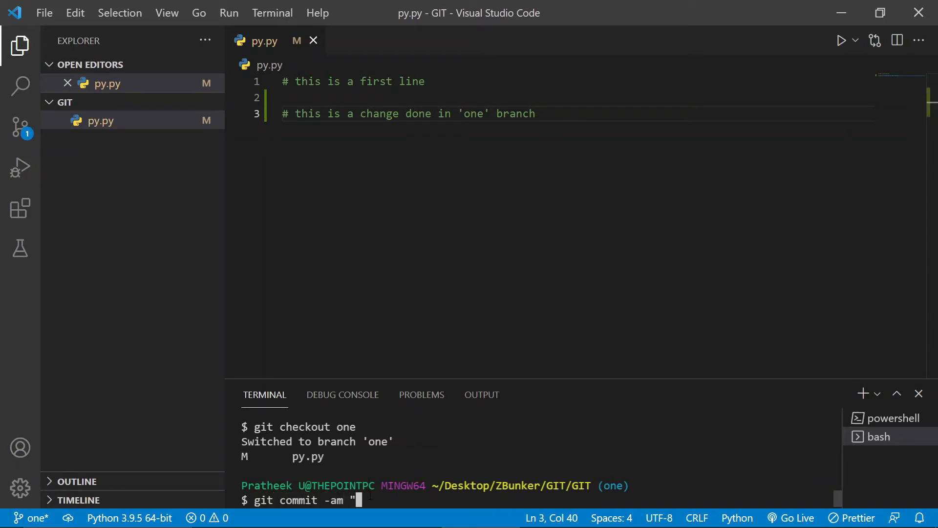
type("Change in")
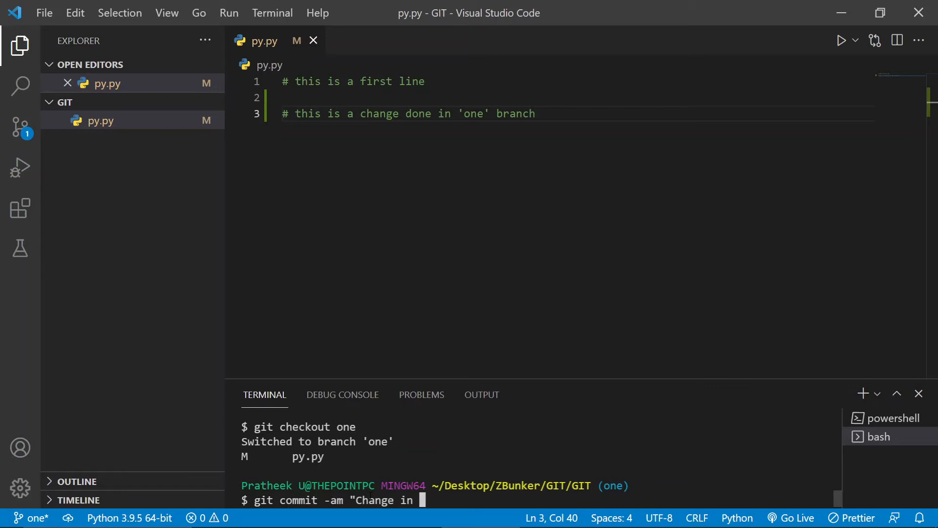
type("third li")
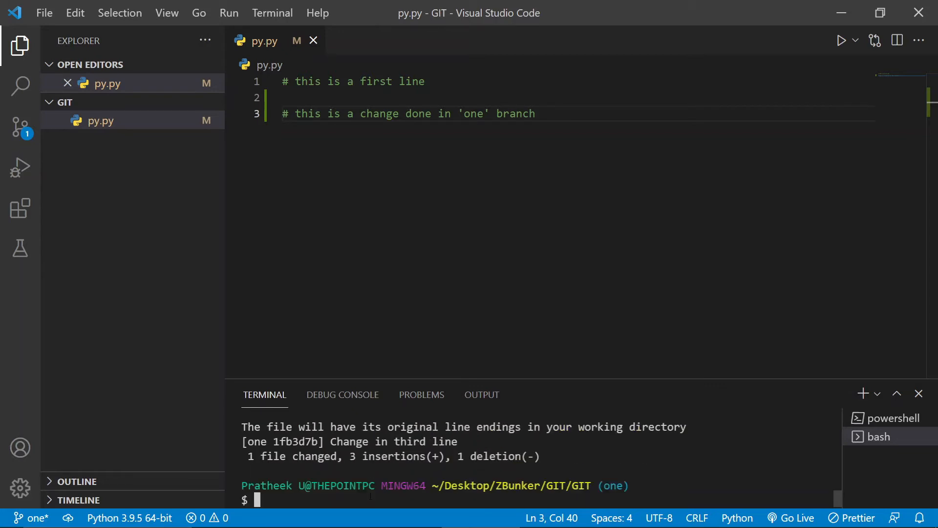
type("git checkout two")
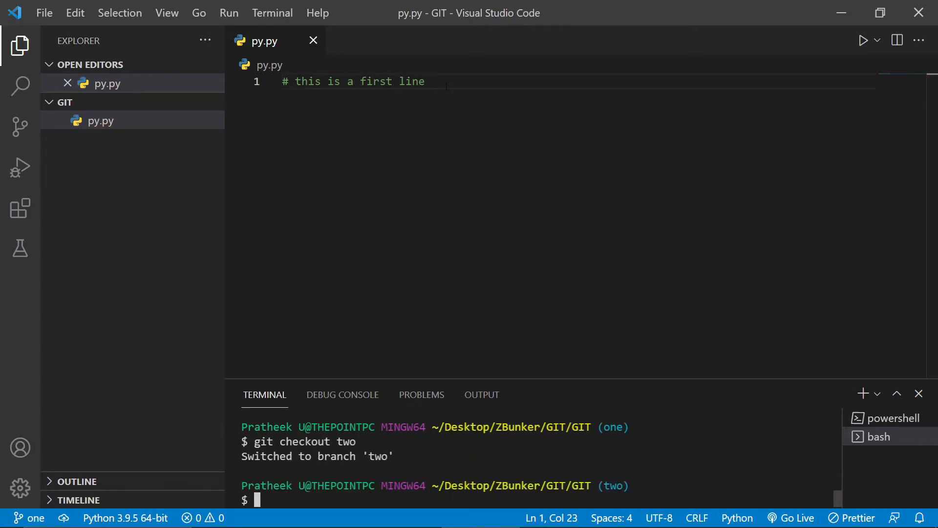
Write the conflicting third line '# this will surely cause conflicts' in py.py on branch two.
key("Enter")
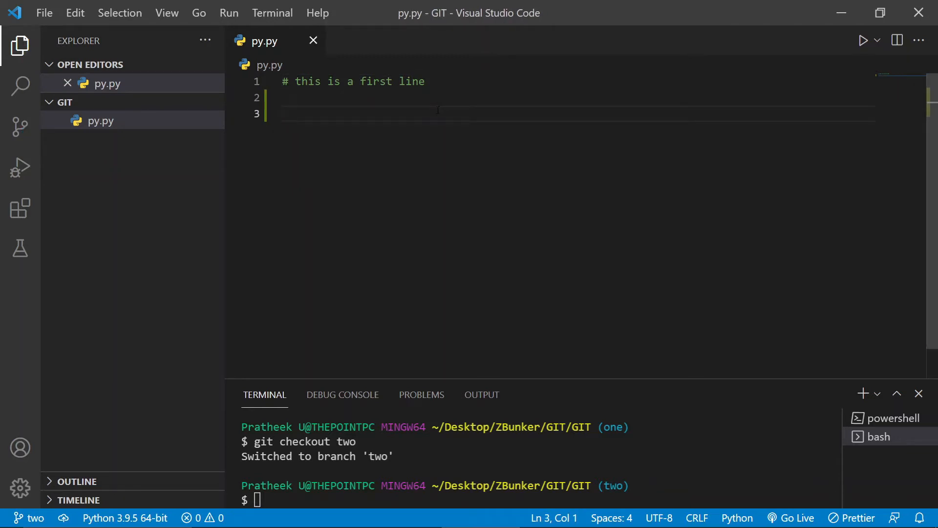
type("# this will surely cause merge co")
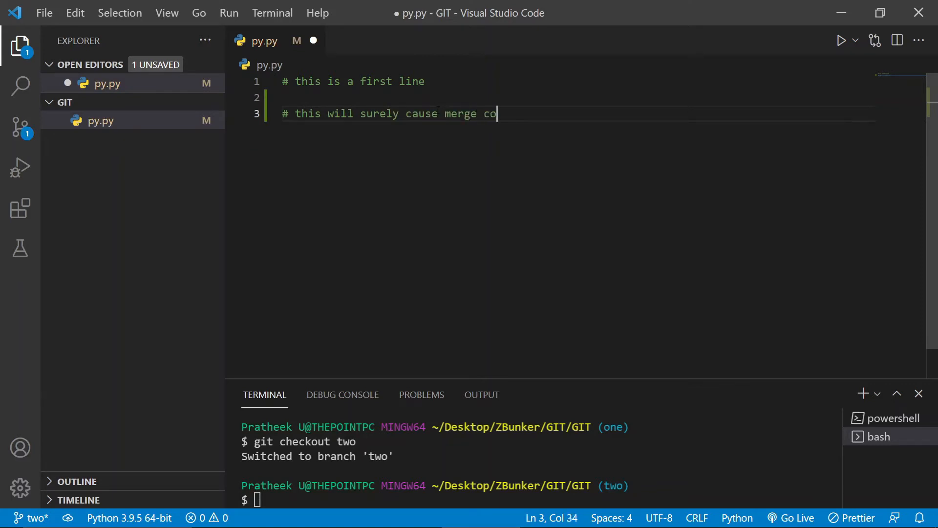
type("nflicts")
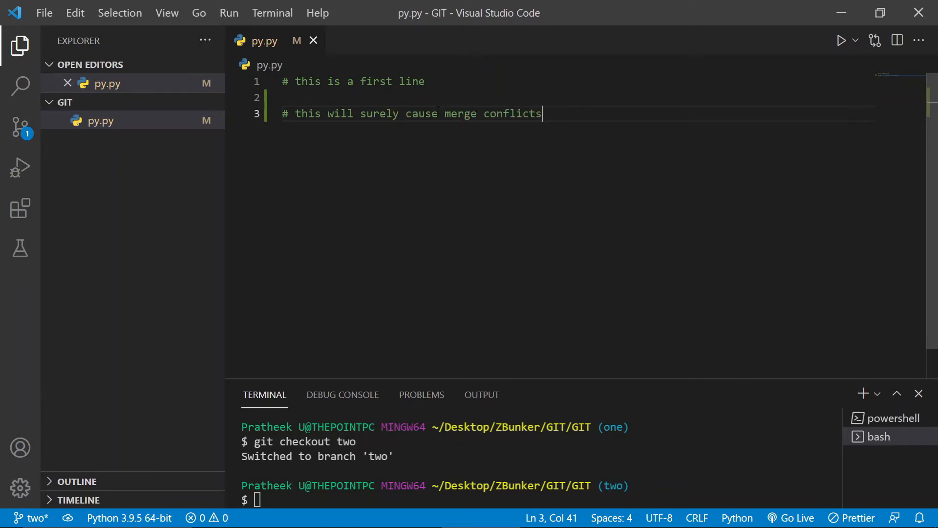
Commit branch two's change with -am 'Changes' and check out master.
type("gti co")
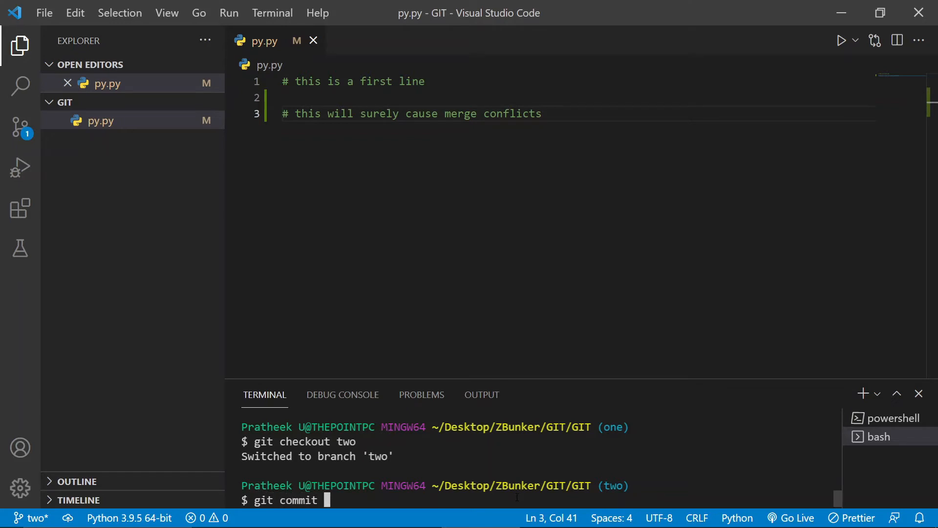
type("-am \"Changes\"")
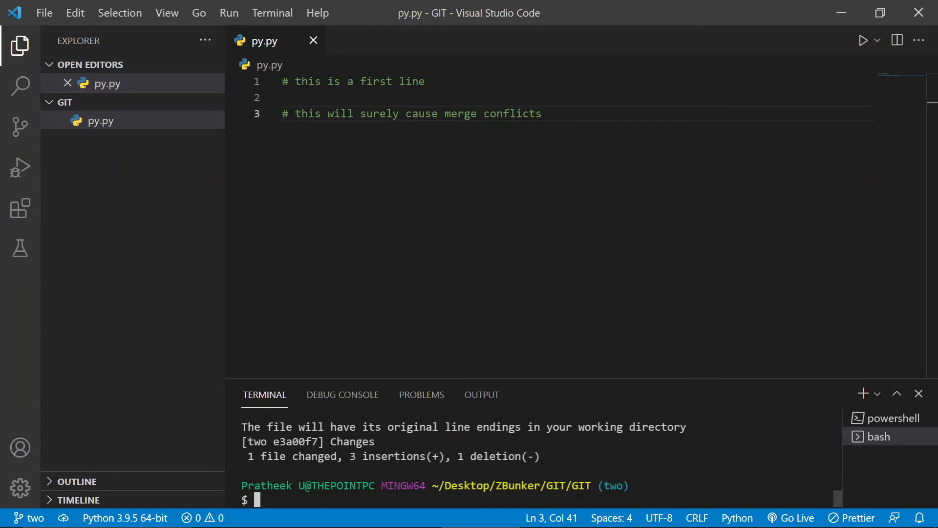
type("git checkout master")
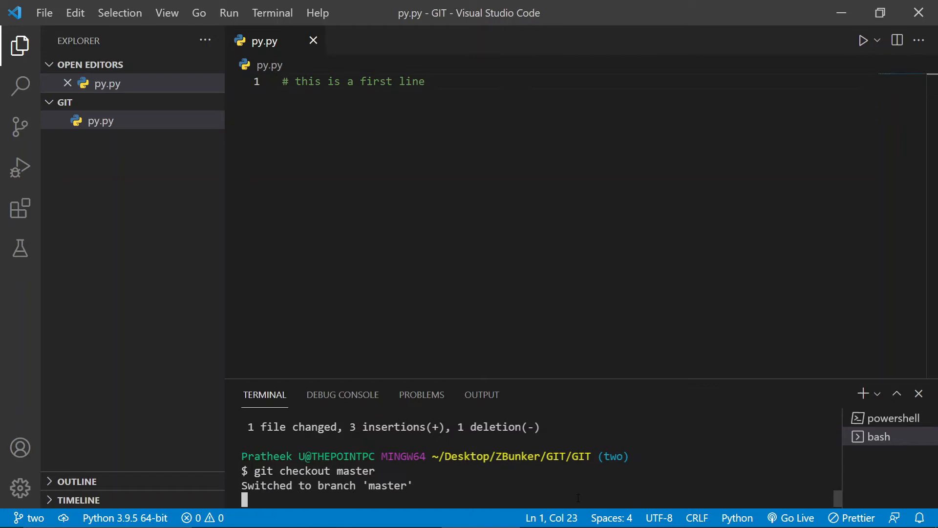
Merge two into master (fast-forward), then merge one, producing the py.py conflict.
type("git merge")
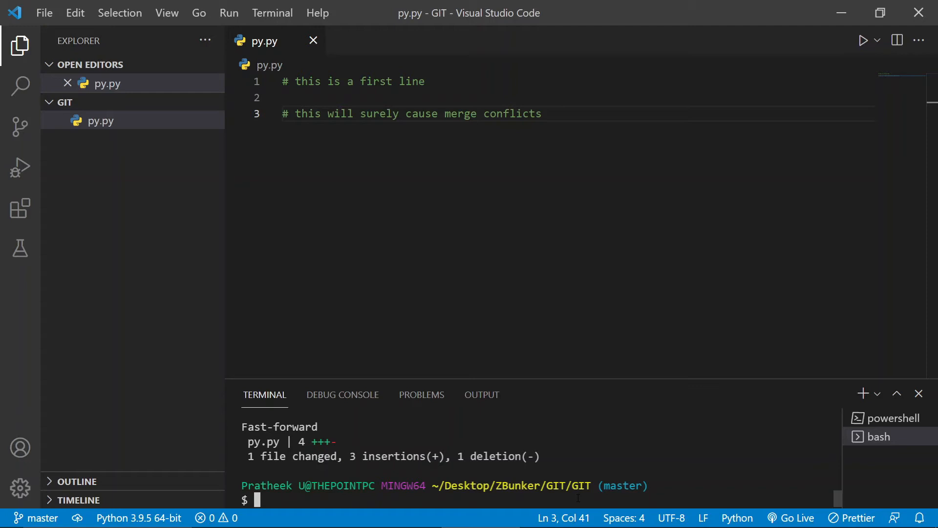
type("git m")
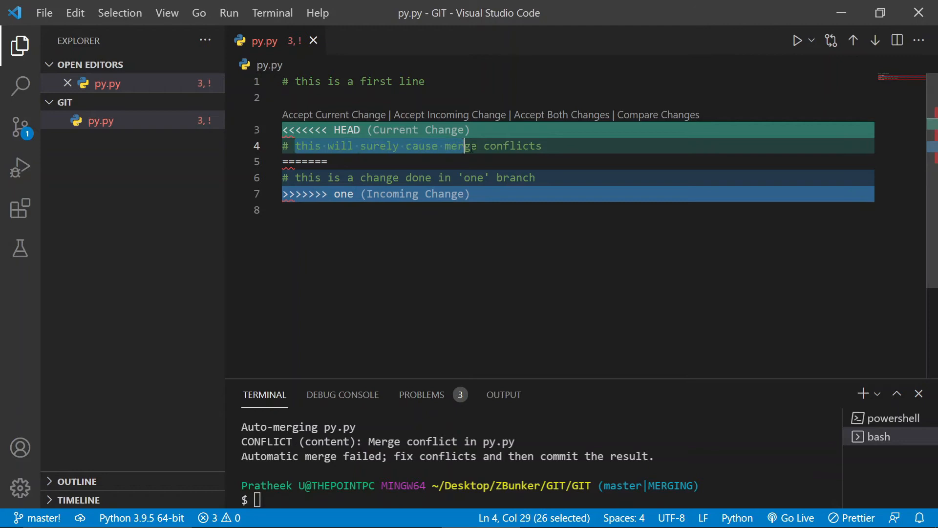
left_click(546, 146)
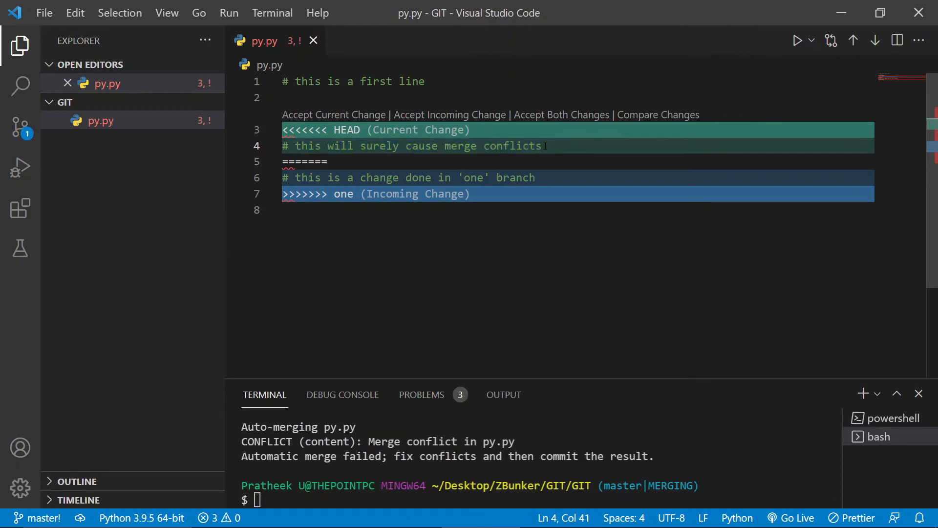
double_click(343, 193)
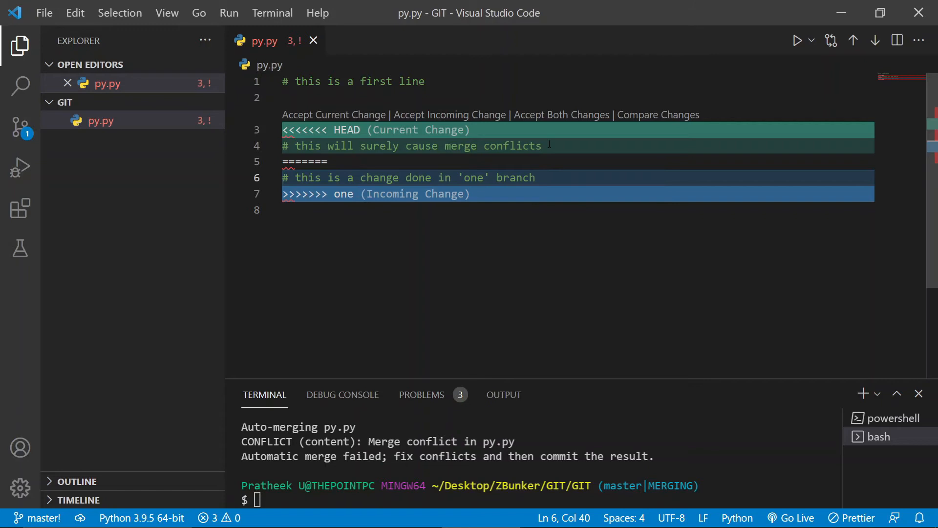
left_click_drag(362, 145, 541, 146)
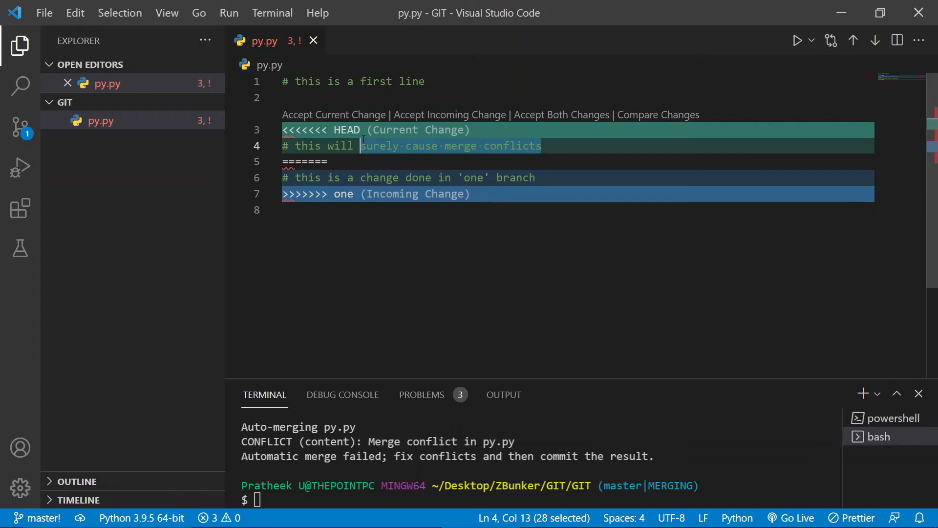
left_click(502, 194)
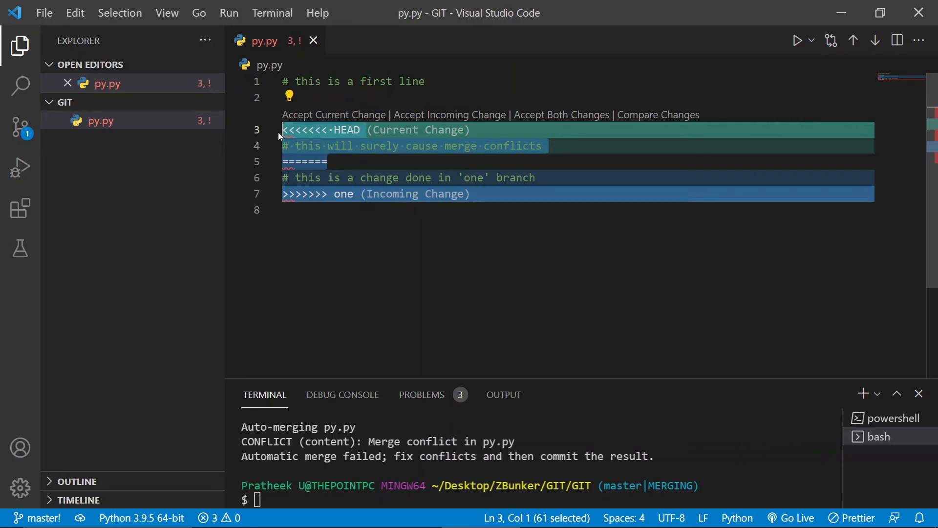
left_click(449, 115)
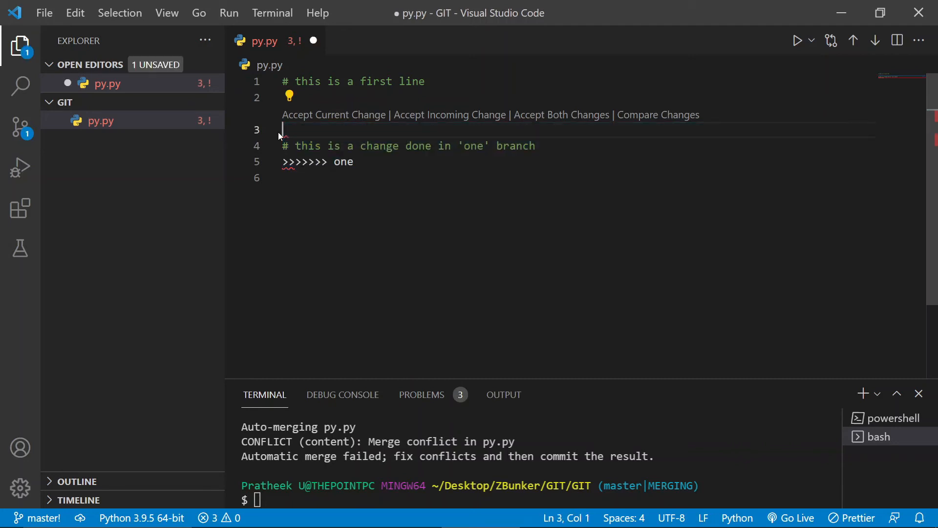
left_click(333, 115)
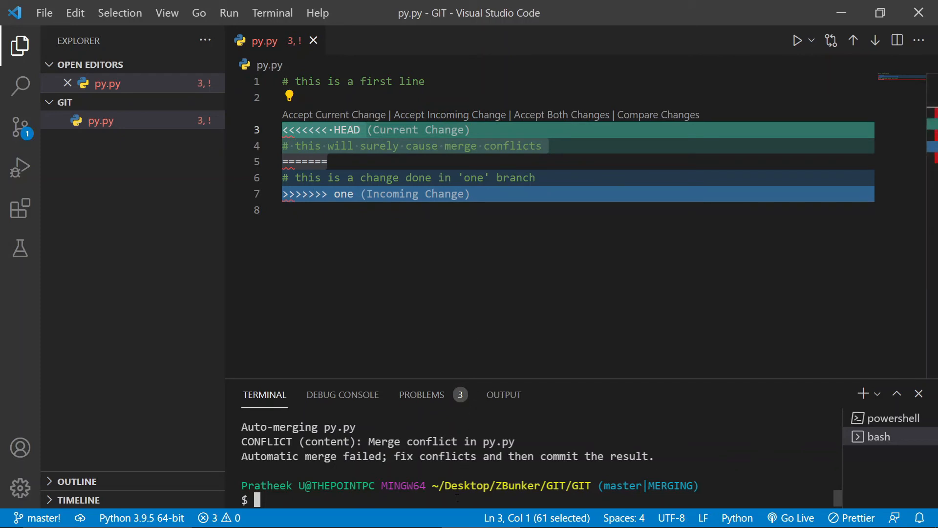
Run cat py.py and maximize the terminal to read the conflict markers.
type("cat")
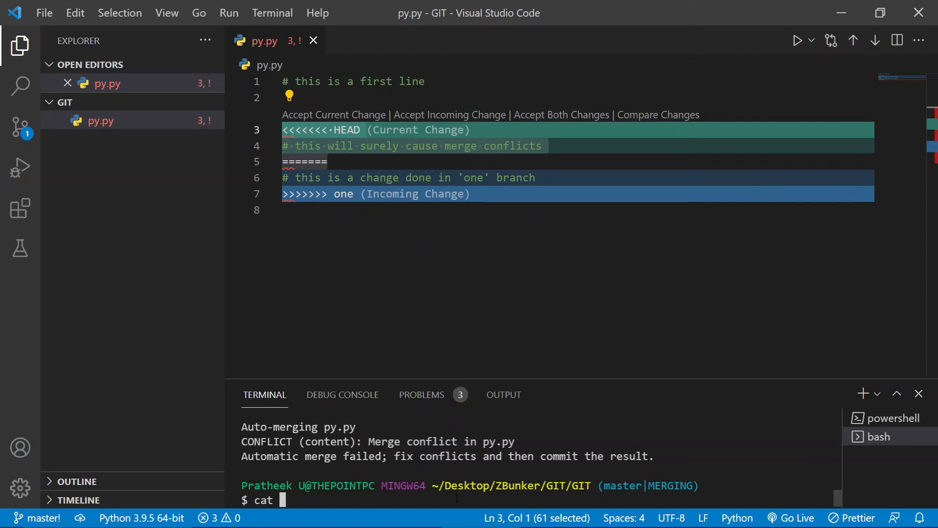
type("py.py")
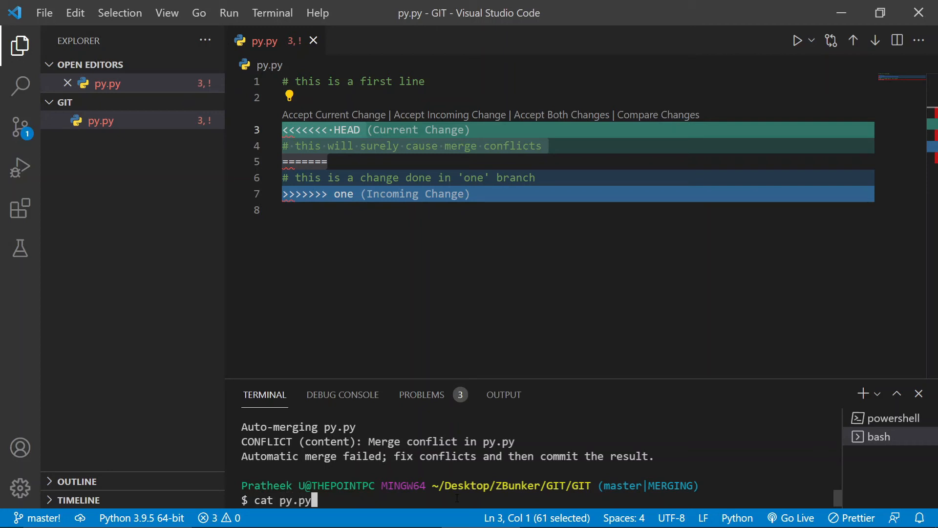
key("Enter")
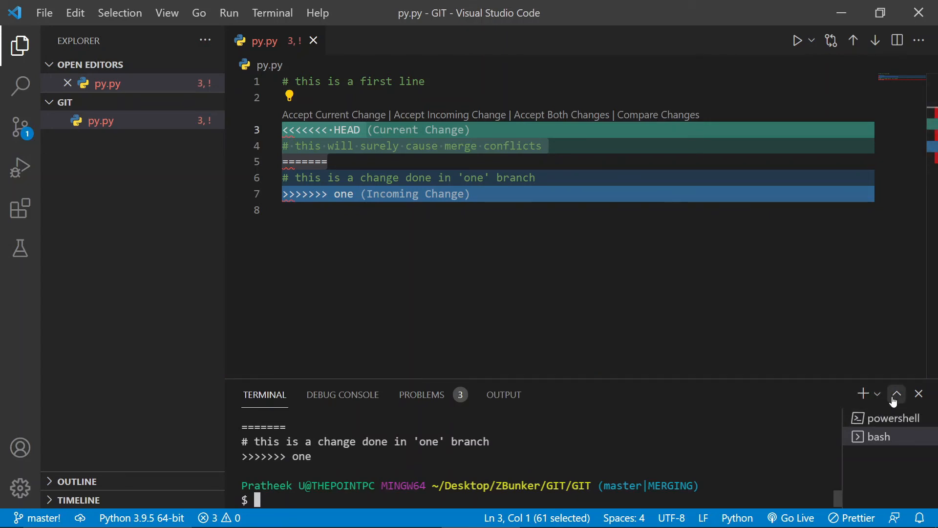
left_click(896, 394)
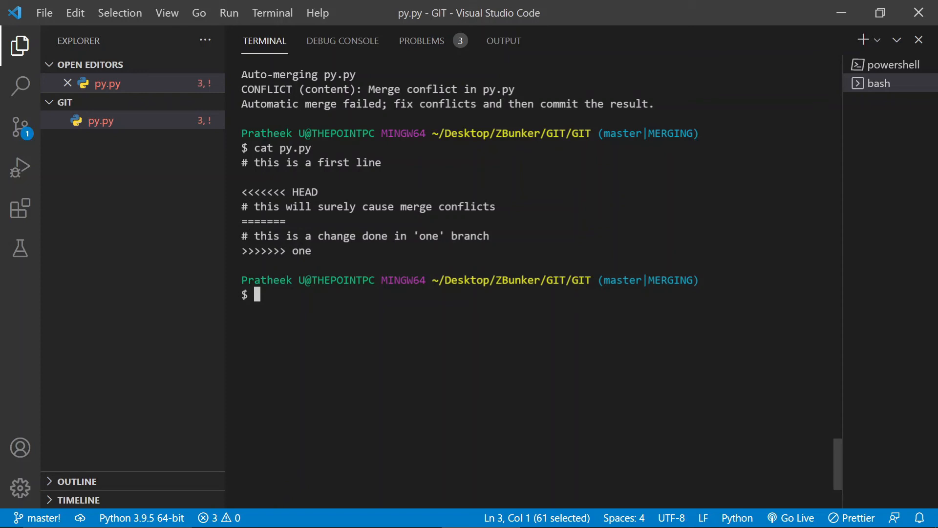
double_click(301, 251)
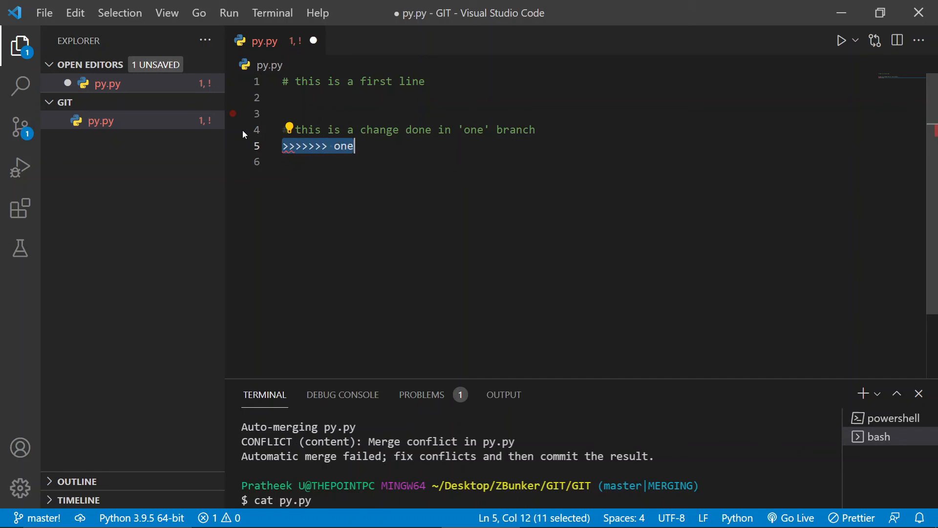
Delete the leftover marker, commit the merge as 'Updated changes', and check git log.
key("Delete")
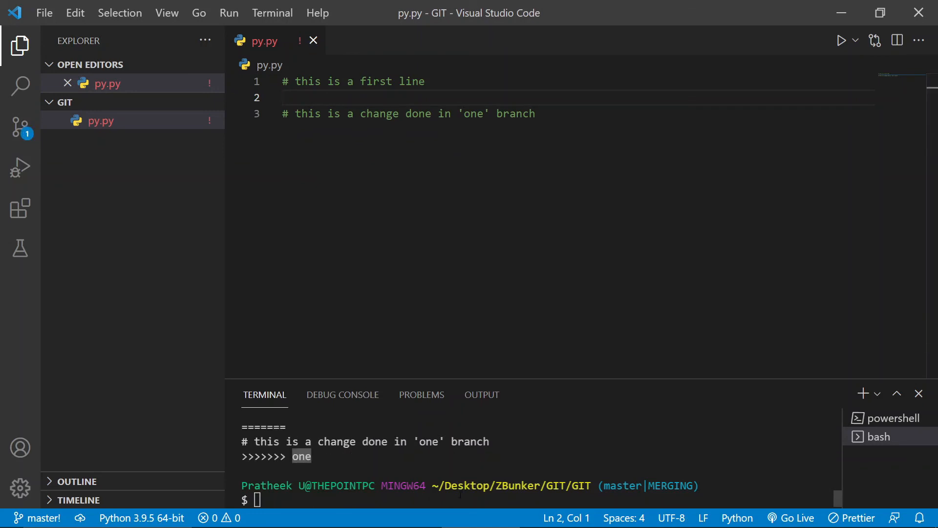
type("git co;")
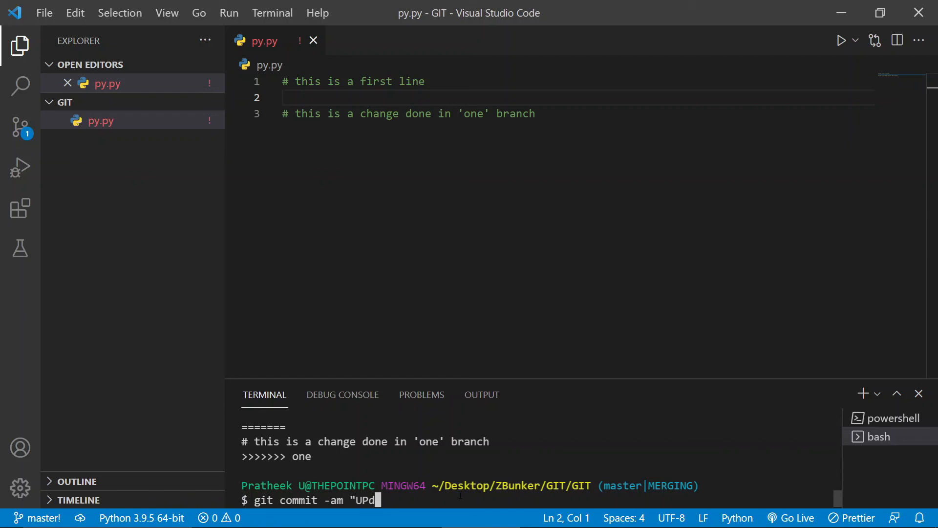
type("ated changes\"")
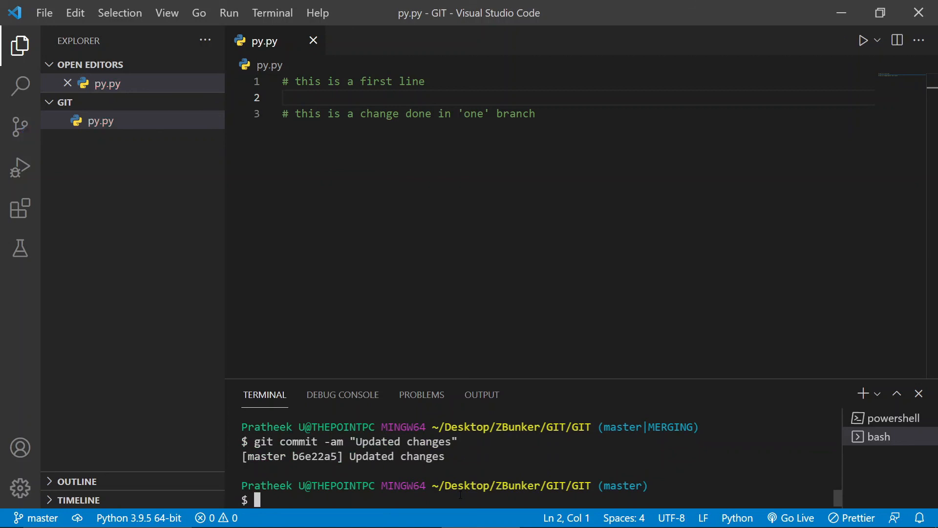
type("git l")
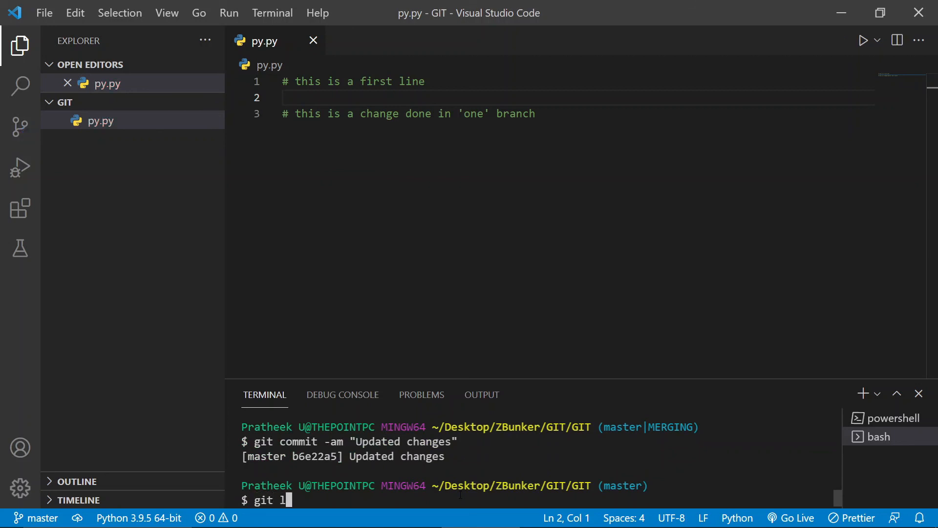